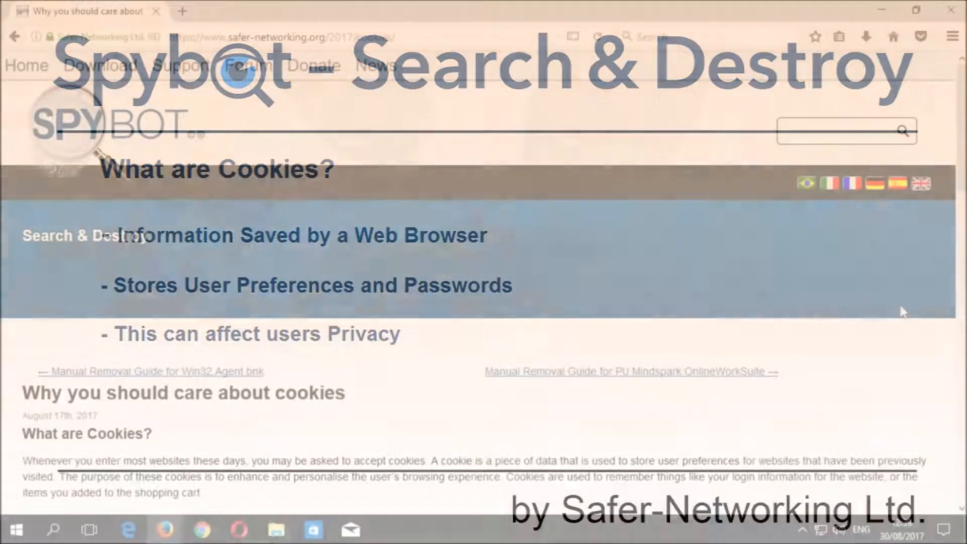
Step: Run the Spybot-S&D Start Center shortcut as administrator, approve UAC, and enter System Scan
scroll(down, 3)
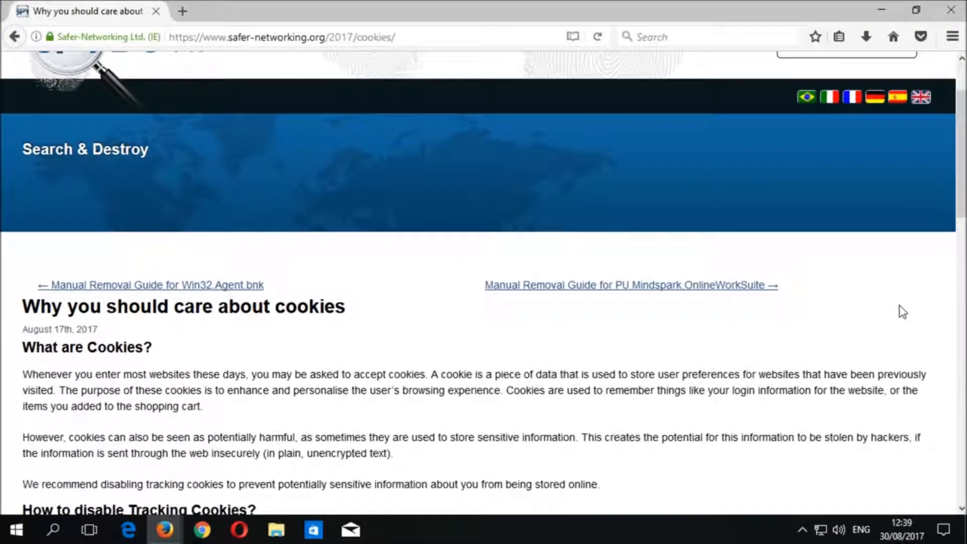
scroll(down, 3)
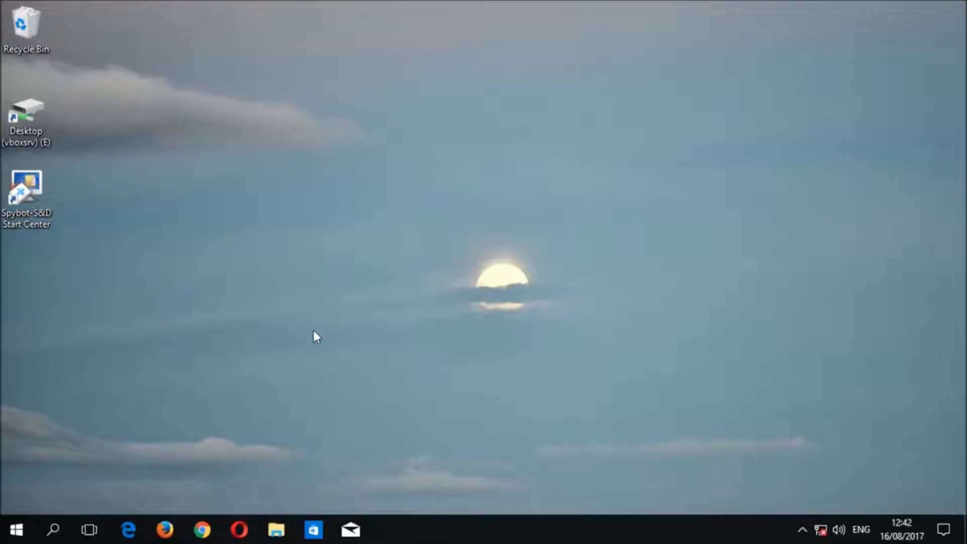
click(26, 189)
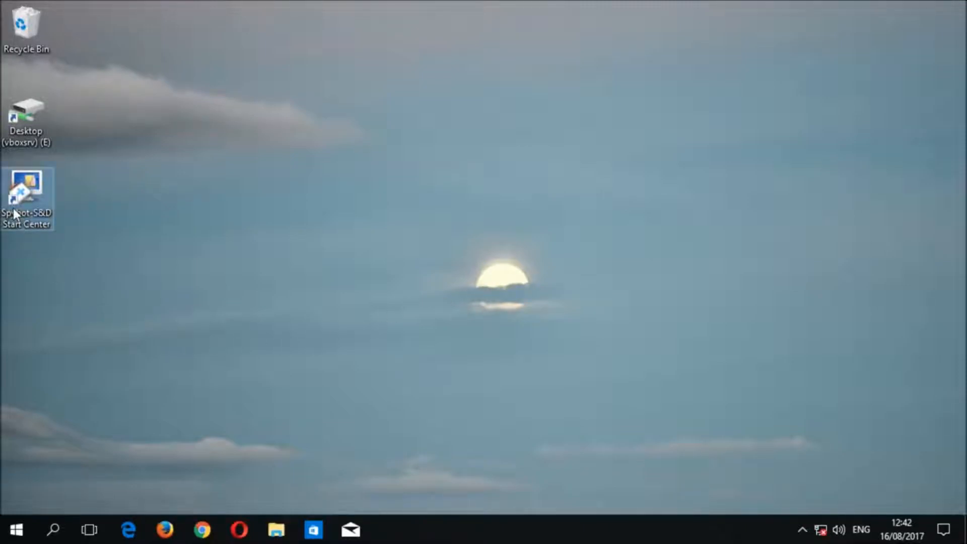
right_click(27, 198)
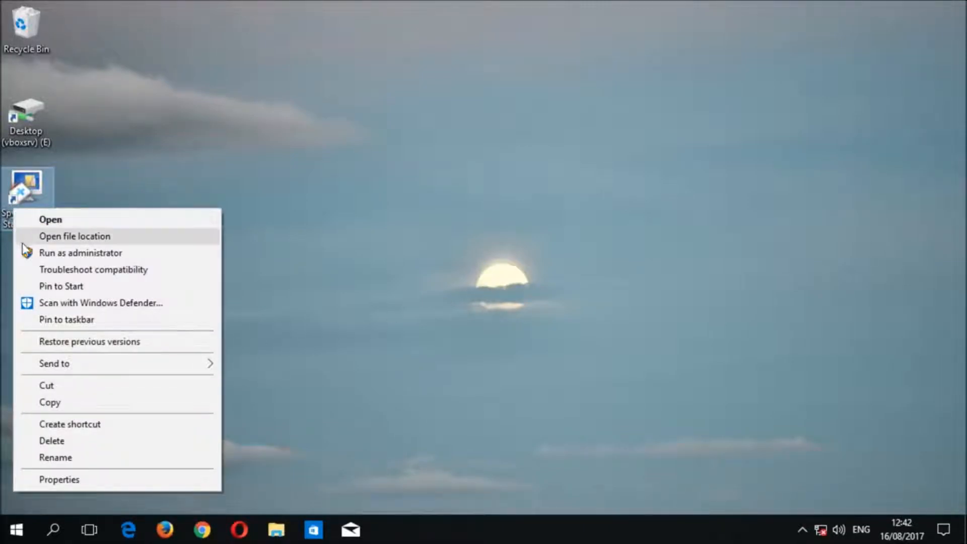
mouse_move(81, 253)
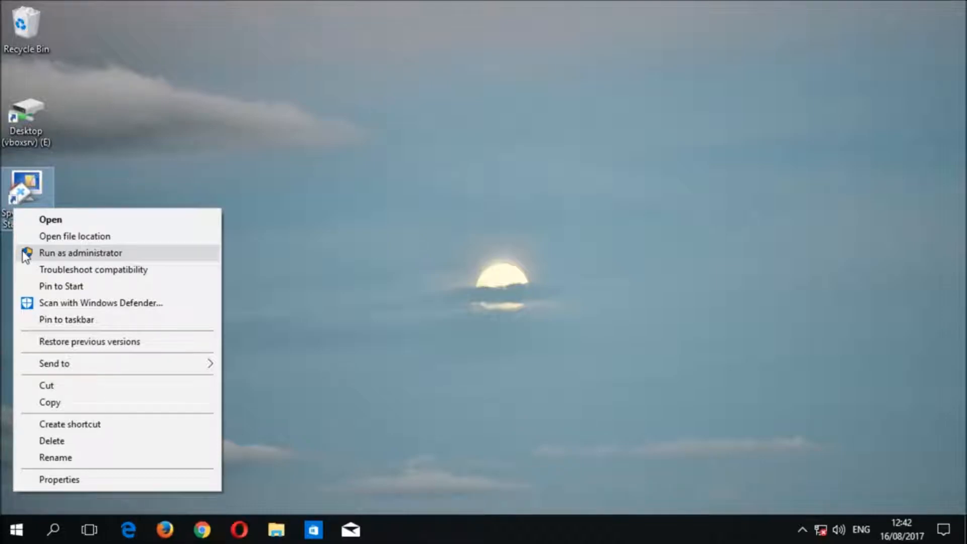
click(81, 252)
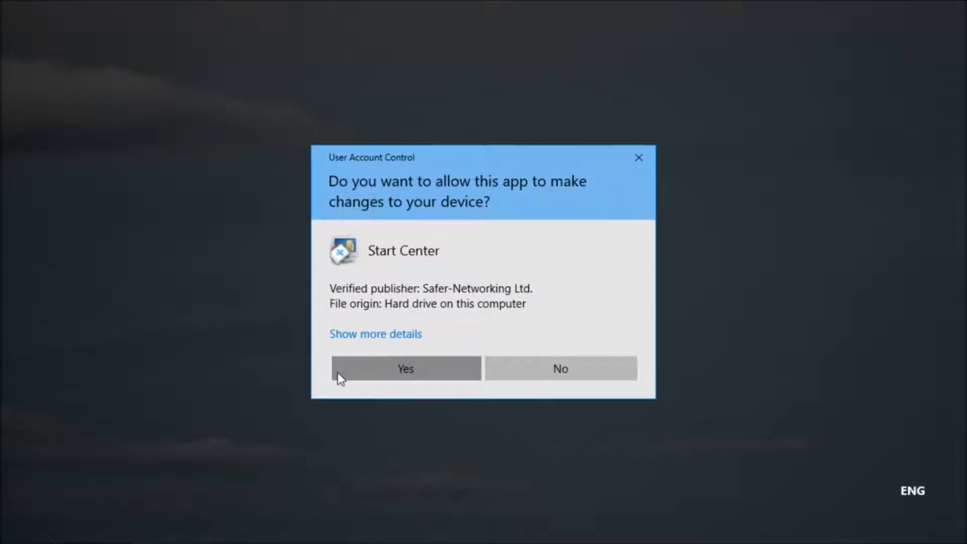
click(405, 369)
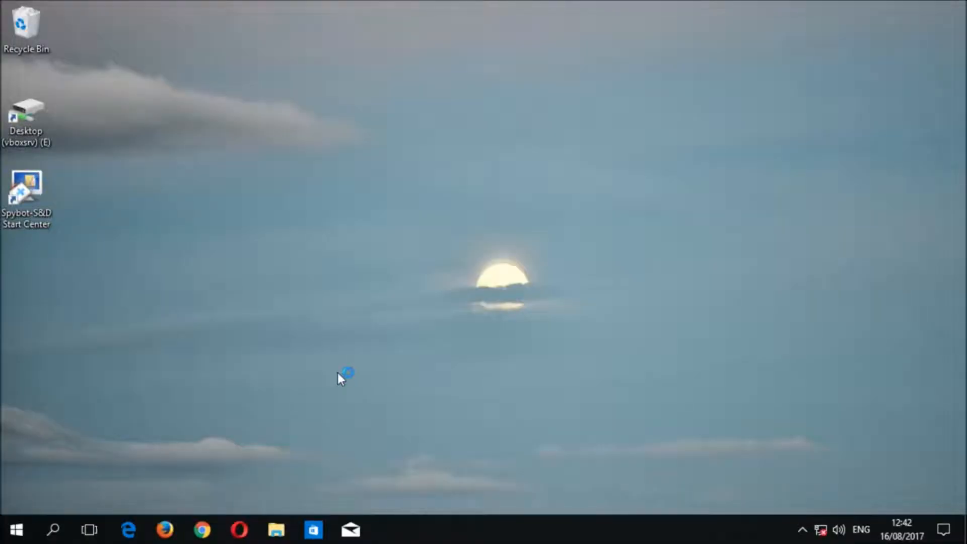
double_click(26, 188)
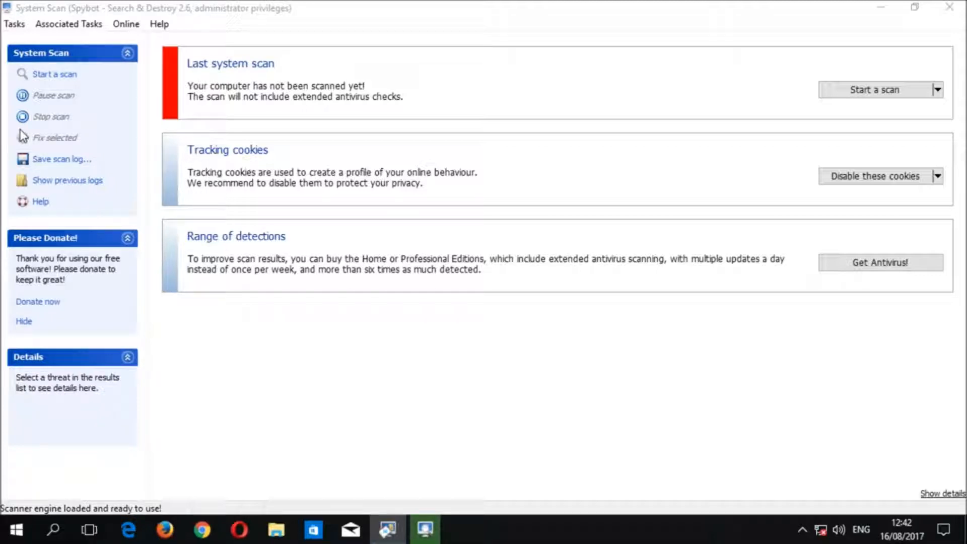
mouse_move(595, 209)
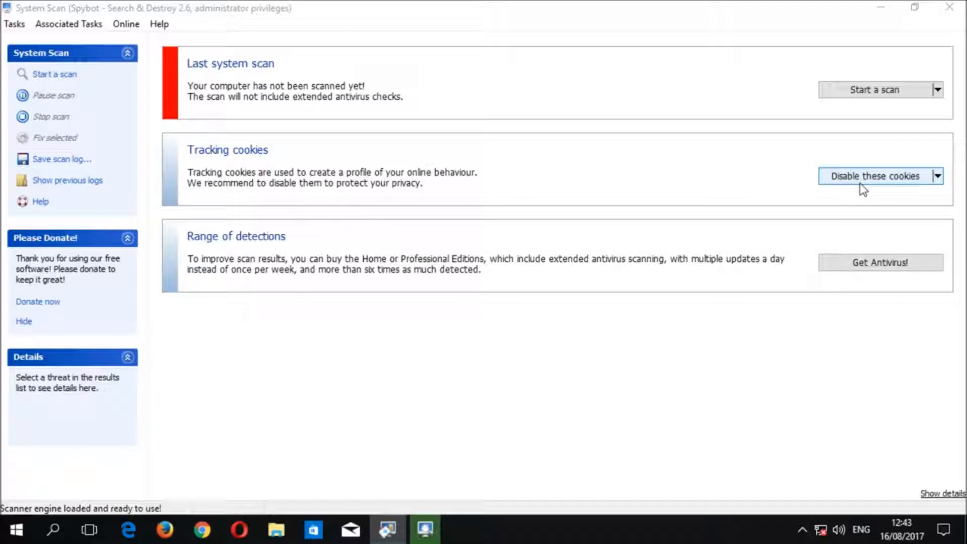
Step: Start 'Disable these cookies' from the Tracking cookies recommendation on the System Scan page
click(874, 176)
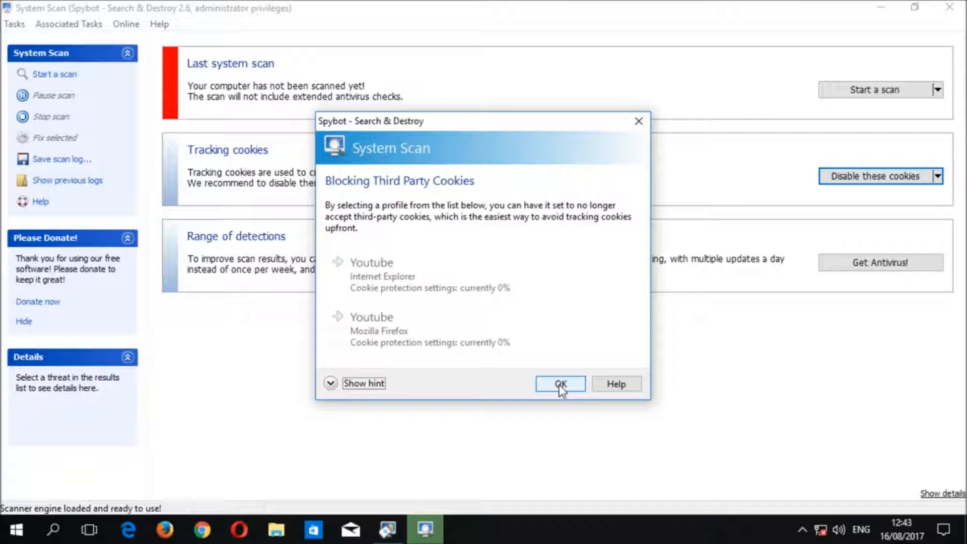
Step: Confirm blocking third-party cookies for the Internet Explorer and Firefox profiles
click(559, 383)
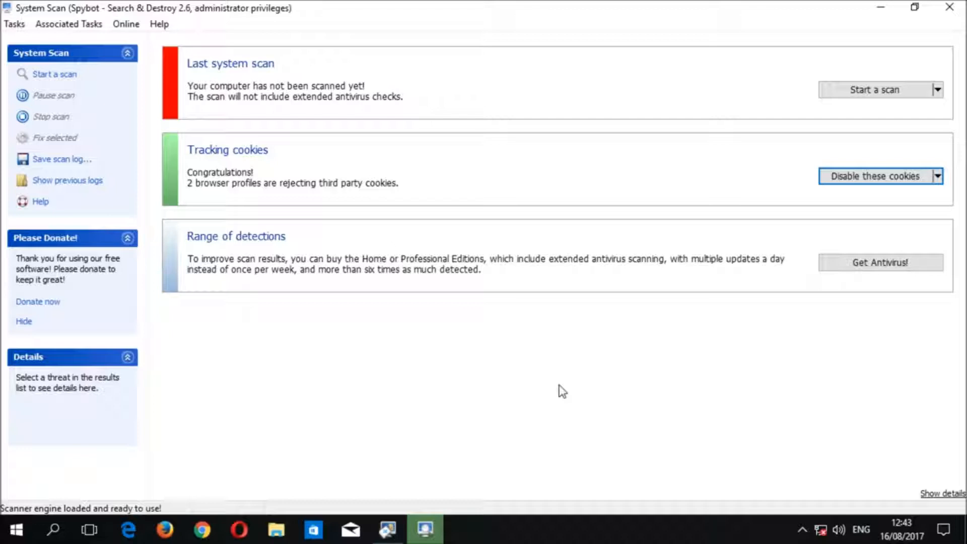
mouse_move(941, 276)
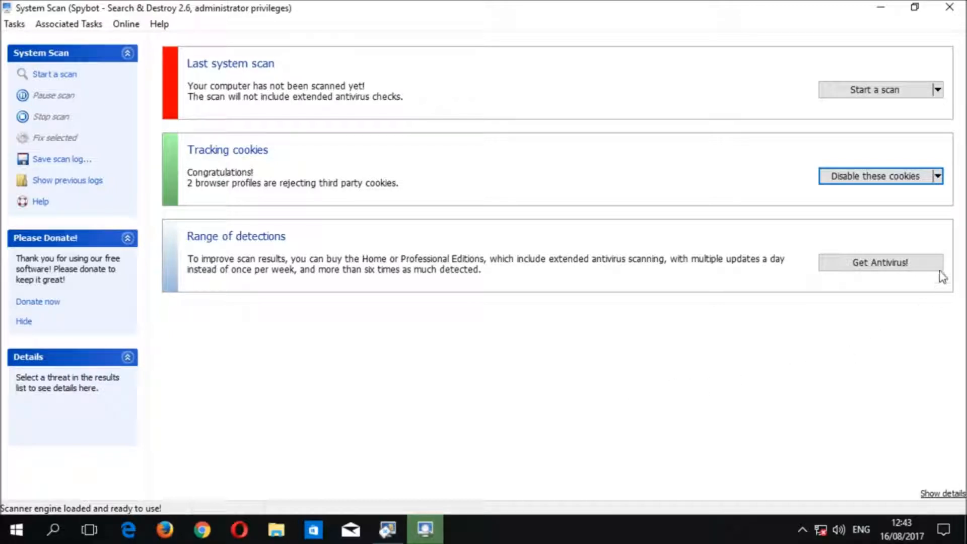
click(938, 175)
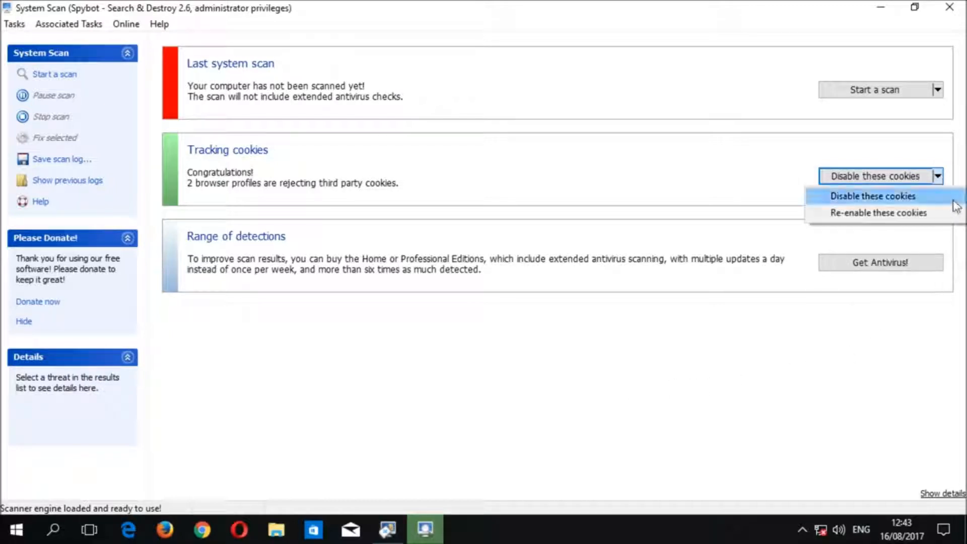
click(878, 213)
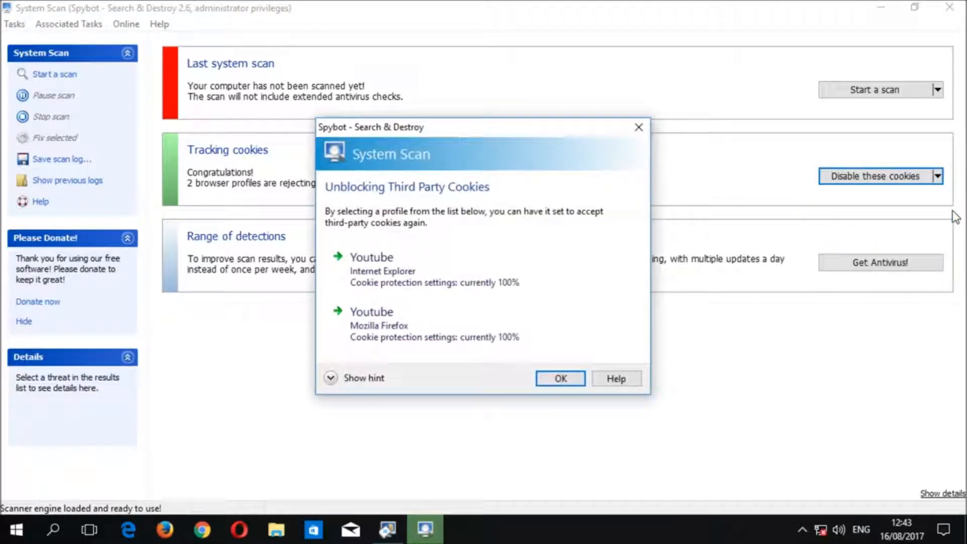
mouse_move(641, 206)
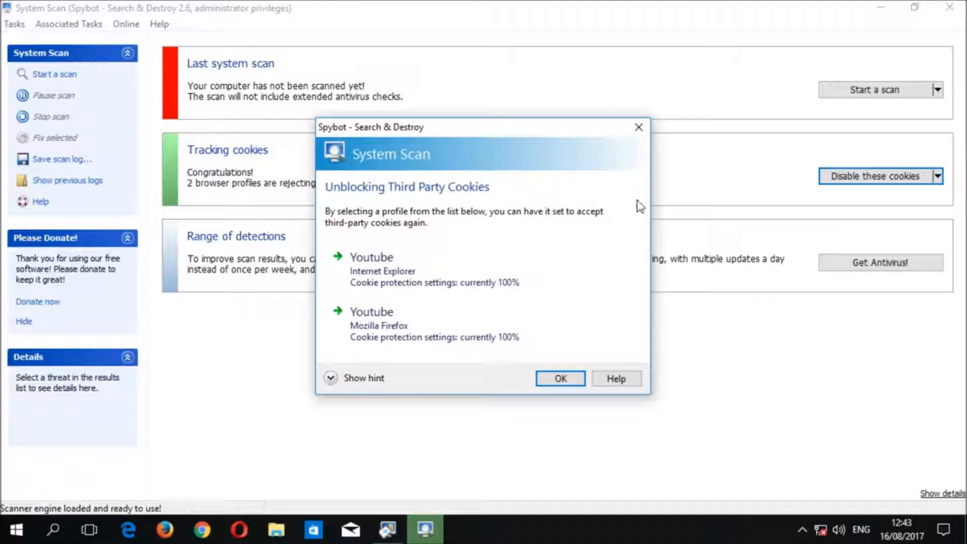
click(559, 377)
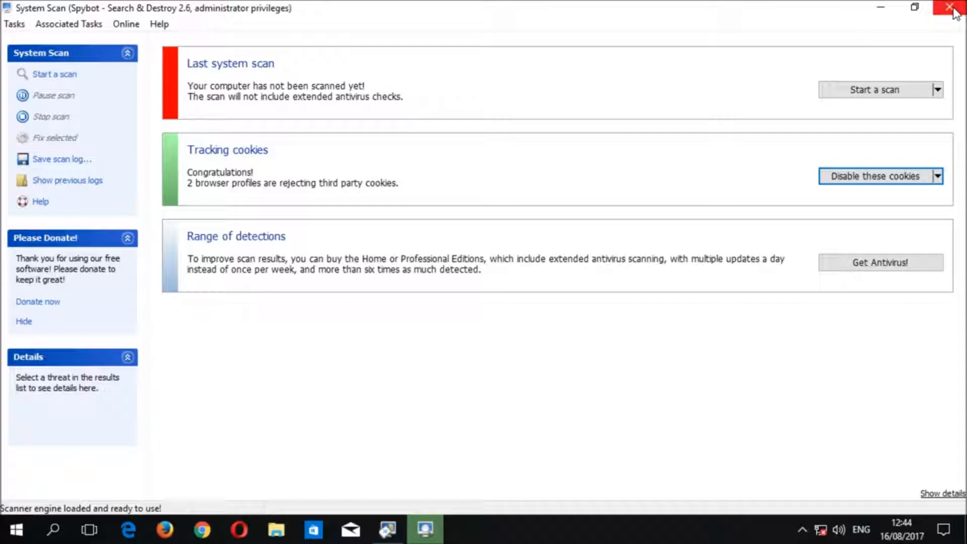
Step: Close the System Scan window, returning to a clear Windows desktop
click(955, 7)
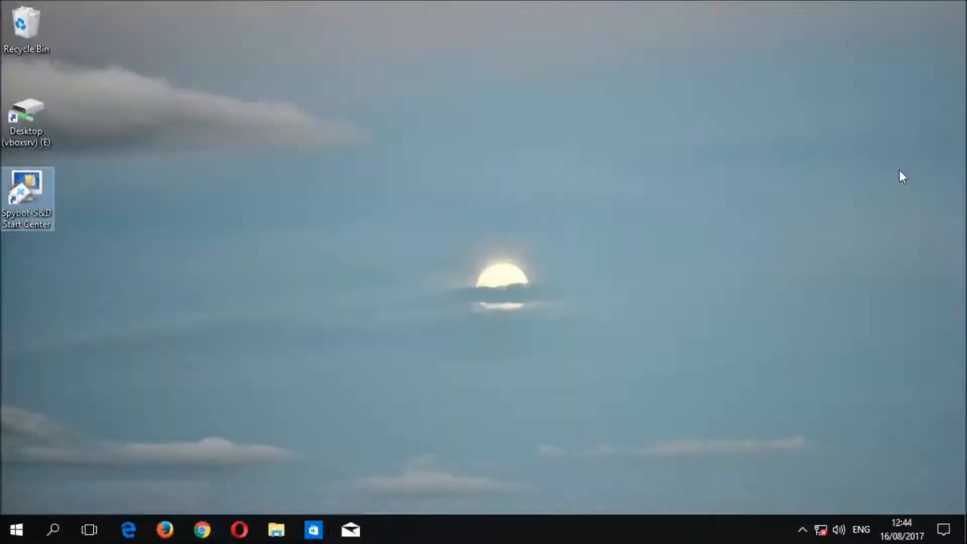